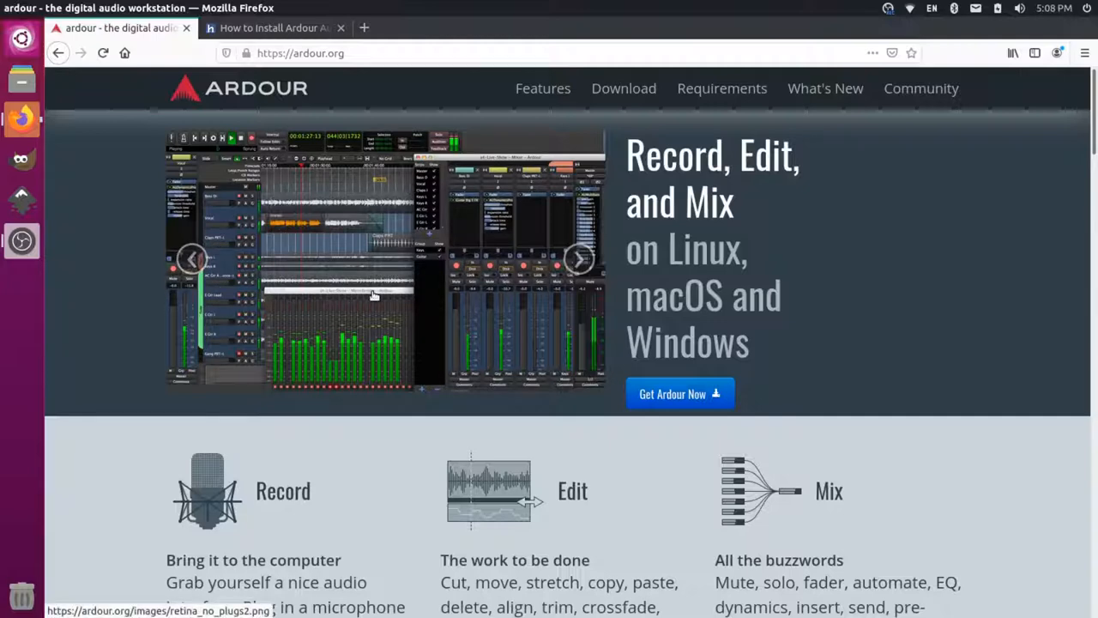
Bring up the UbuntuHandbook tutorial on installing Ardour 6.5 via PPA.
{"action": "left_click", "coordinate": [275, 27]}
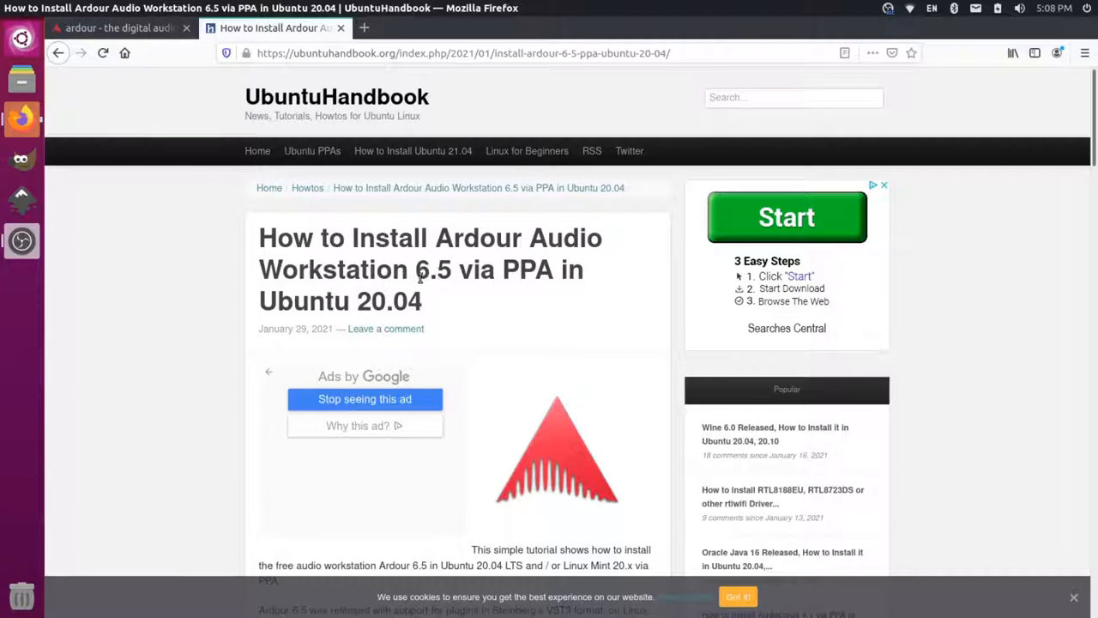
{"action": "mouse_move", "coordinate": [906, 74]}
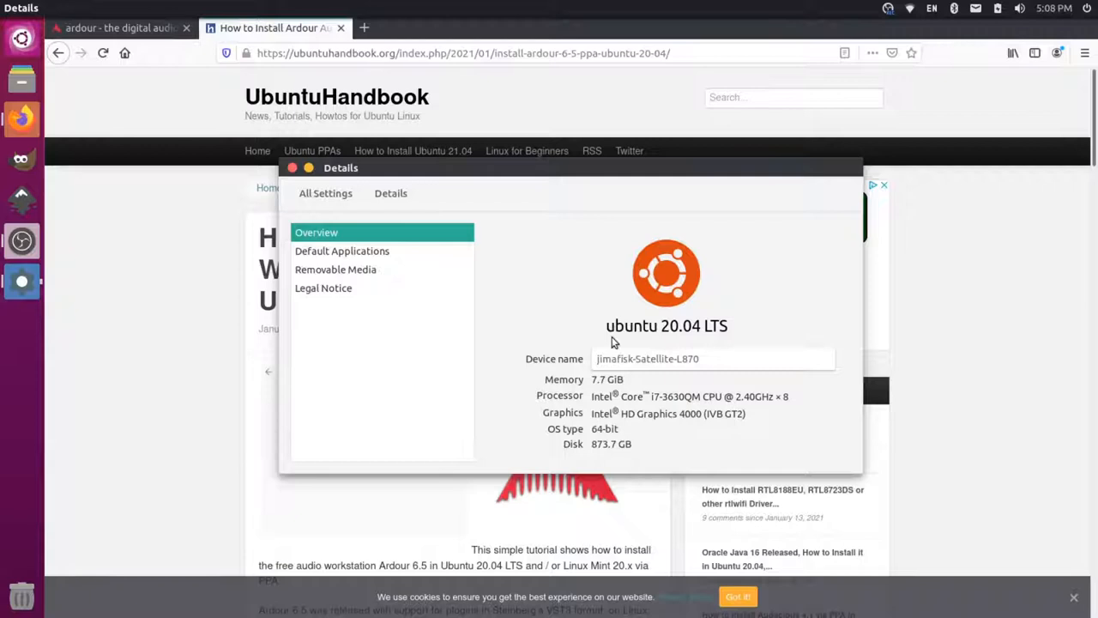
{"action": "mouse_move", "coordinate": [24, 609]}
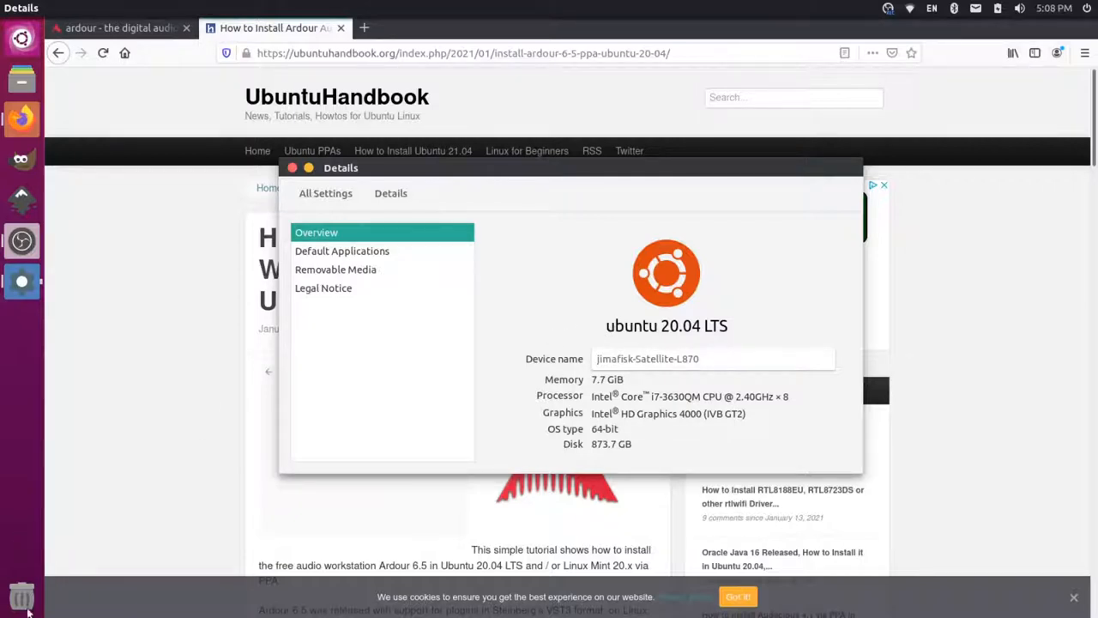
{"action": "mouse_move", "coordinate": [632, 292]}
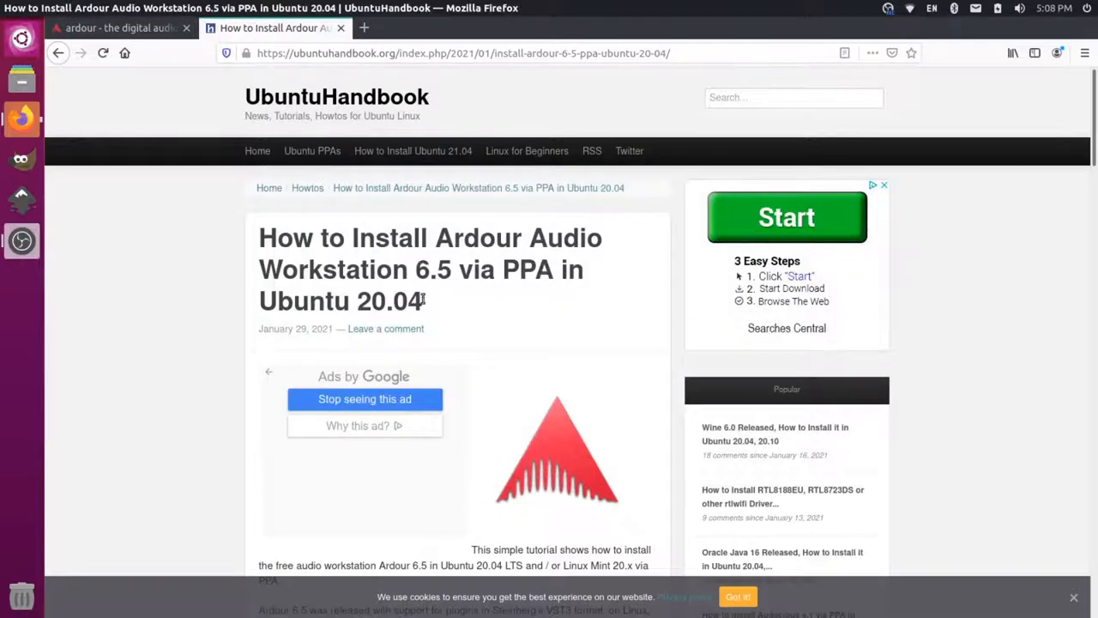
Scroll the article to step 1's sudo add-apt-repository command and start a terminal.
{"action": "scroll", "scroll_direction": "down", "scroll_amount": 3}
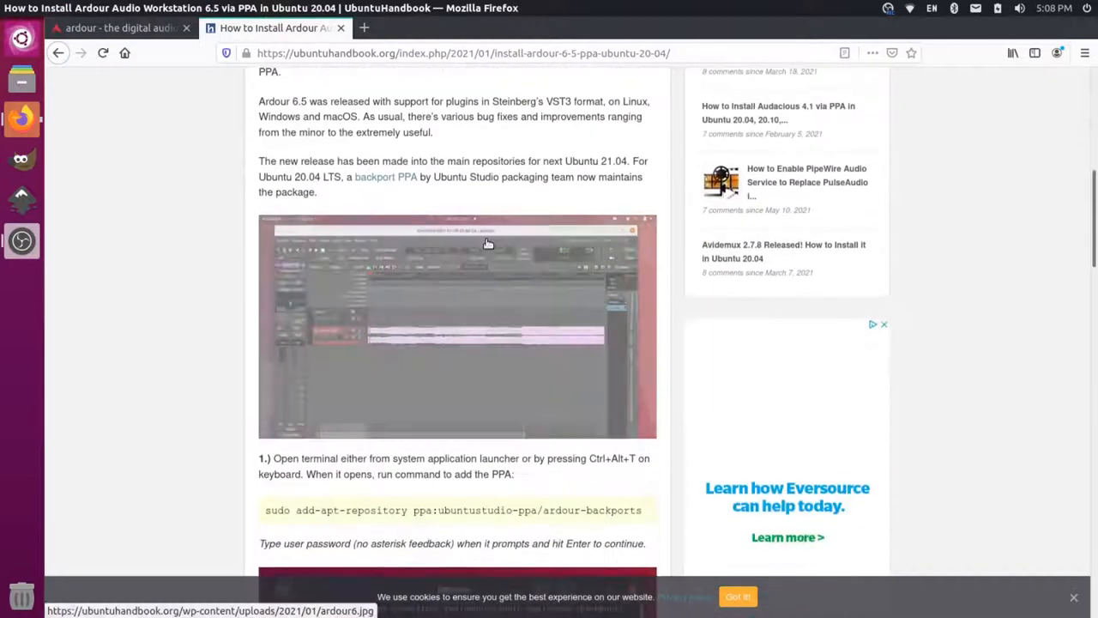
{"action": "scroll", "scroll_direction": "down", "scroll_amount": 3}
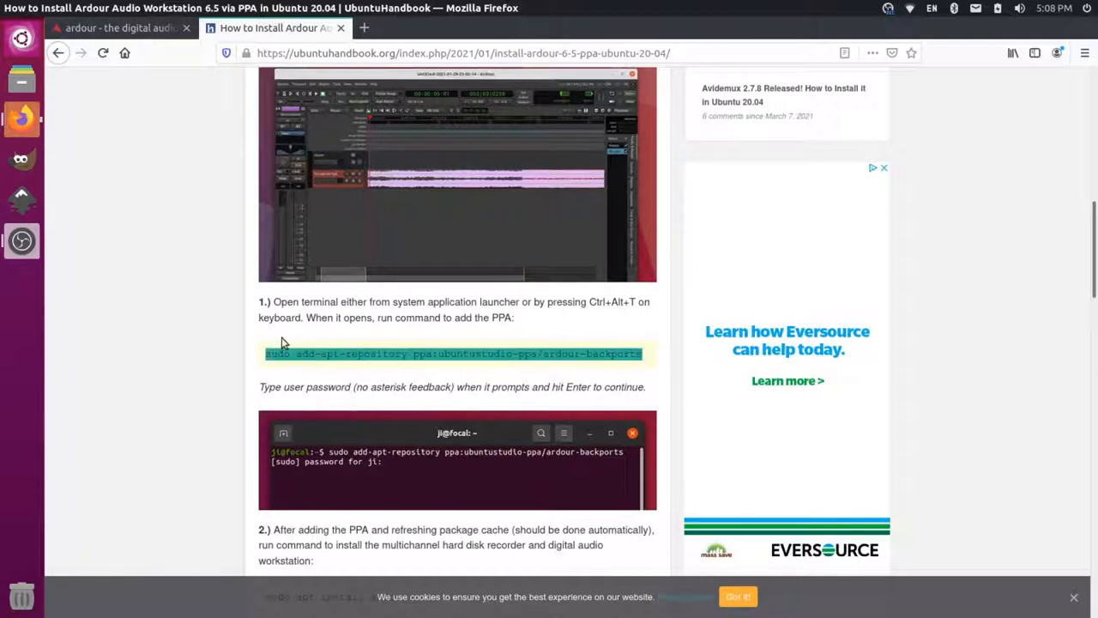
{"action": "type", "text": "ol"}
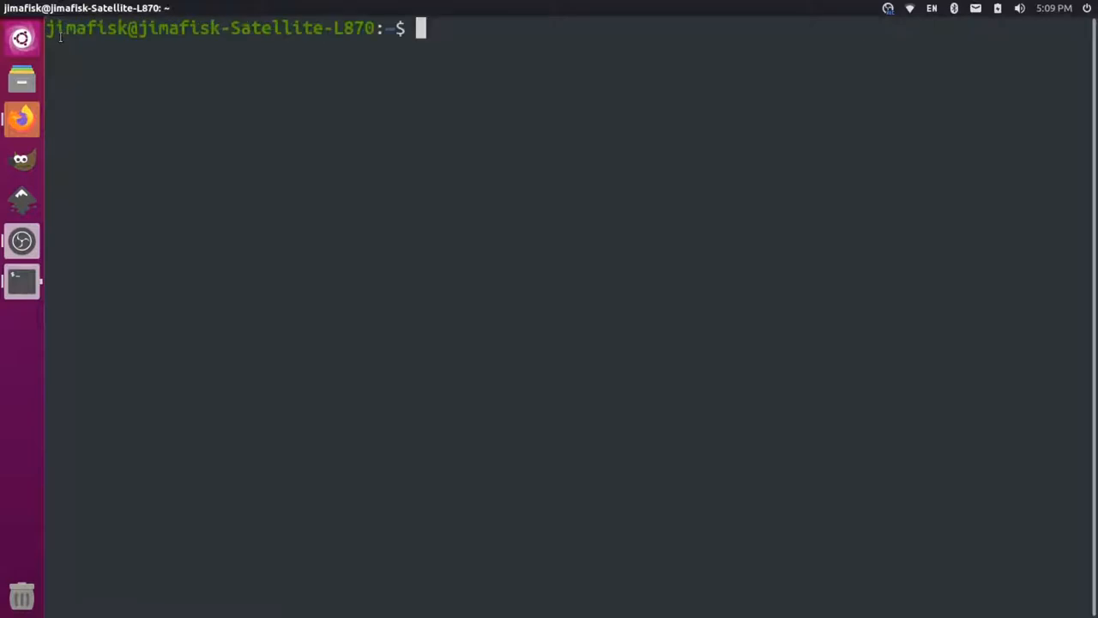
Add ppa:ubuntustudio-ppa/ardour-backports with add-apt-repository and run sudo apt update.
{"action": "type", "text": "sudo add-apt-repository ppa:ubuntustudio-ppa/ardour-backports"}
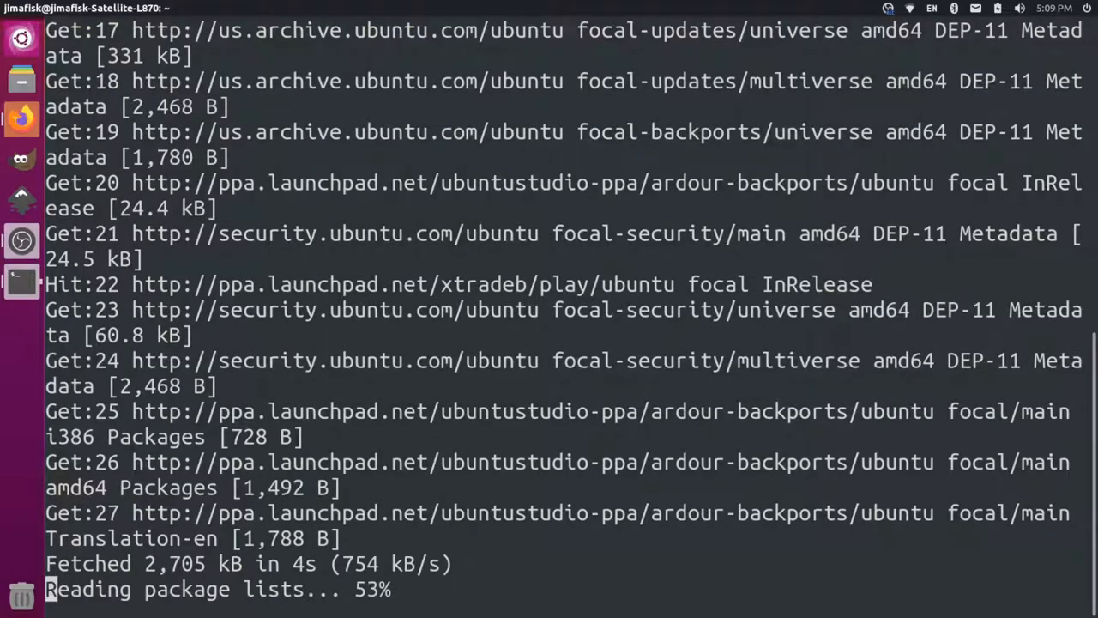
{"action": "type", "text": "sudo"}
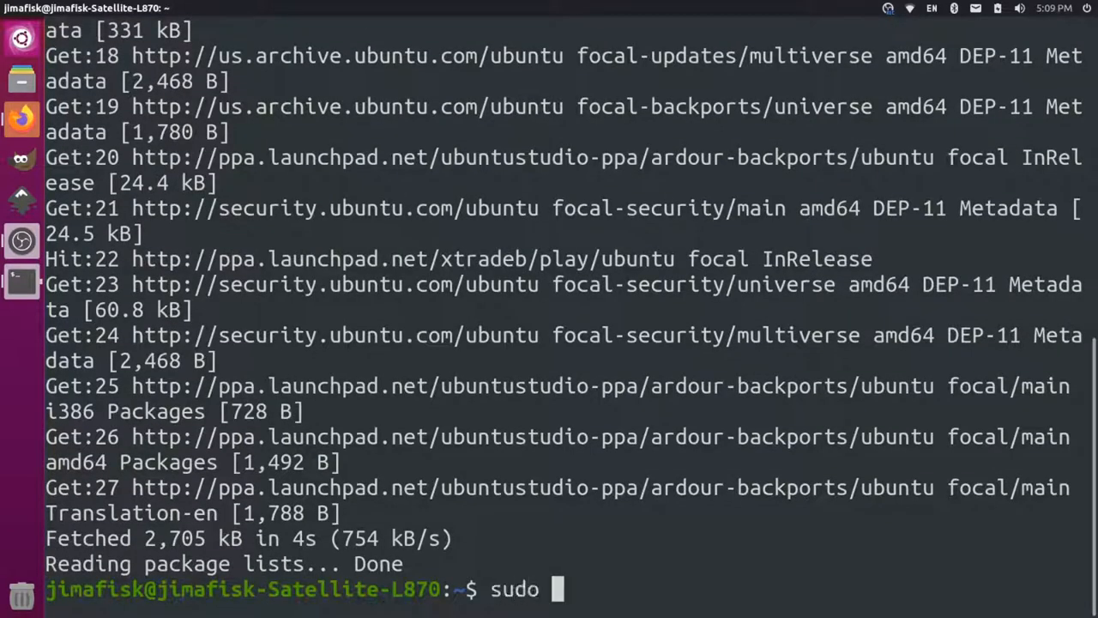
{"action": "type", "text": "apt update"}
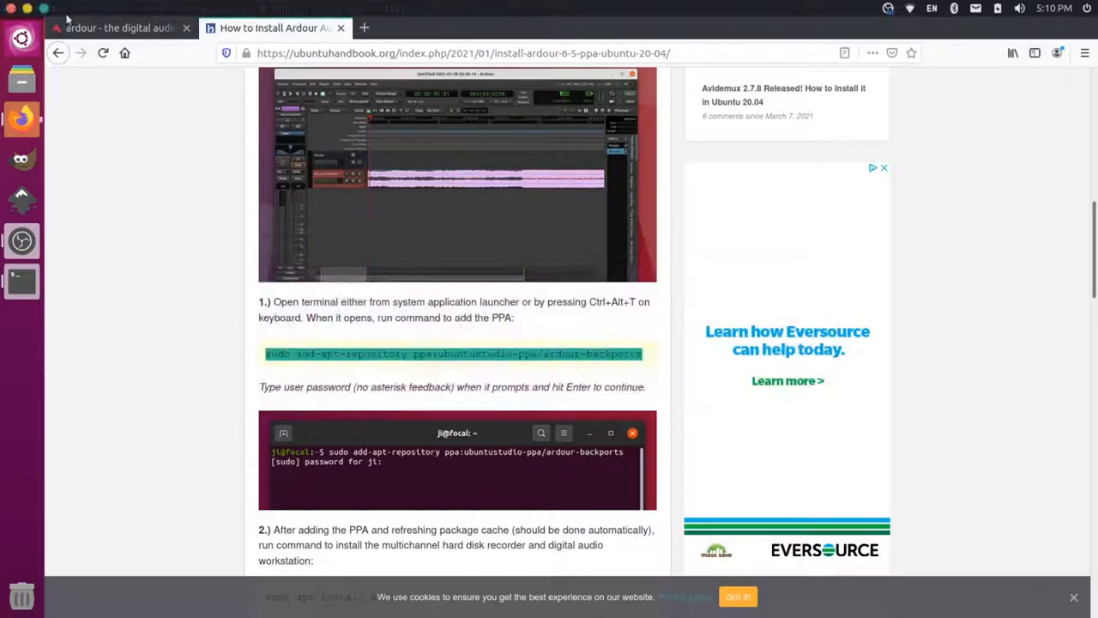
{"action": "scroll", "scroll_direction": "down", "scroll_amount": 3}
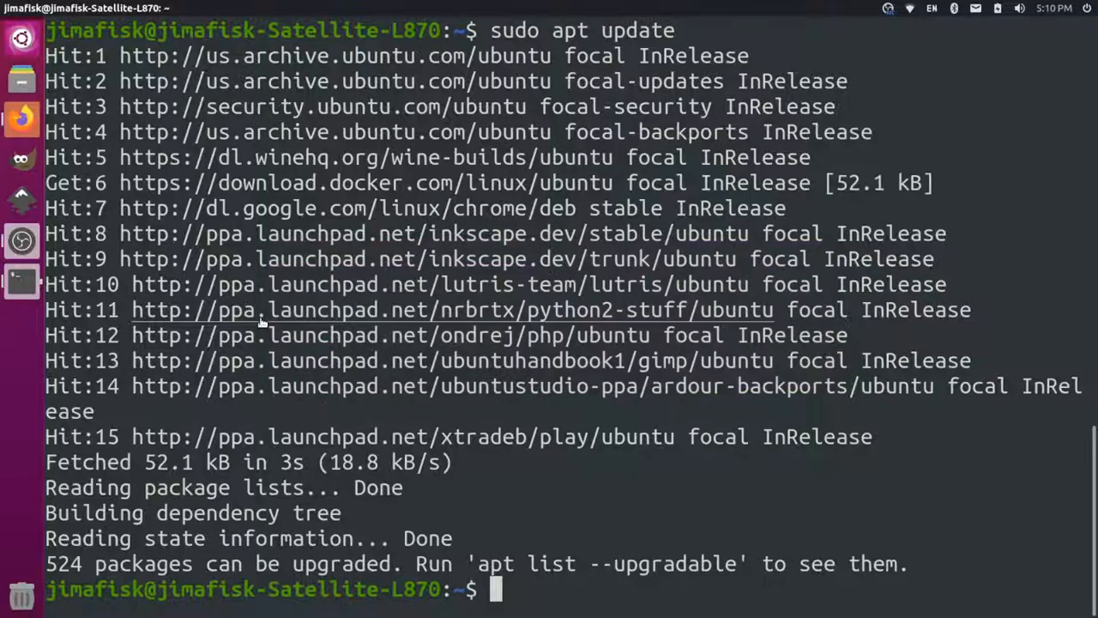
Run sudo apt install ardour and confirm installing its 31 new packages.
{"action": "type", "text": "sudo apt install ardour"}
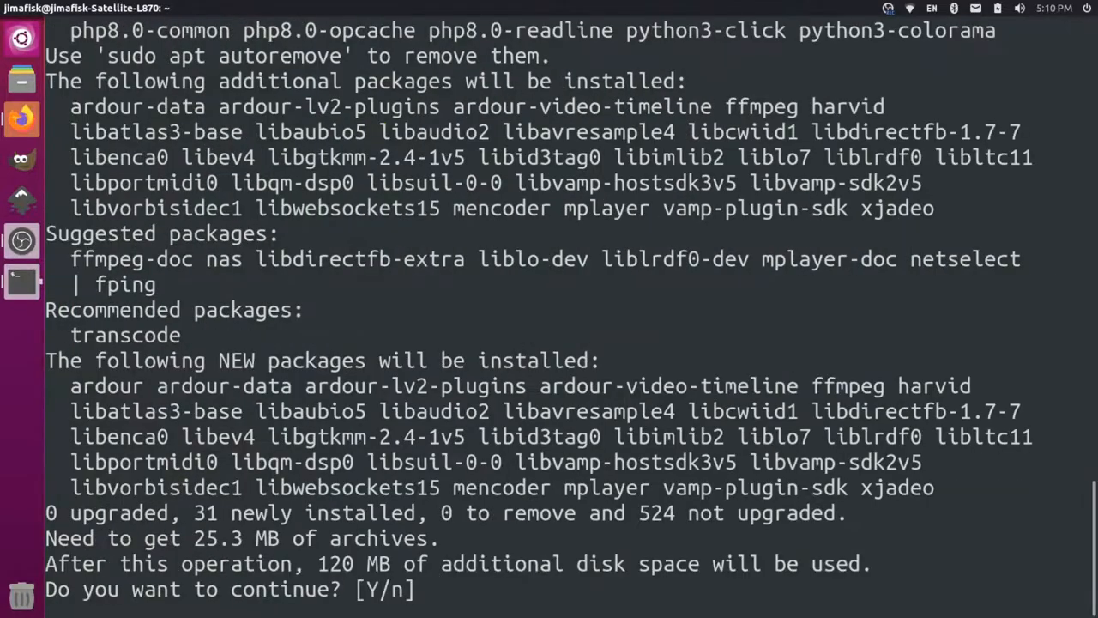
{"action": "key", "text": "Return"}
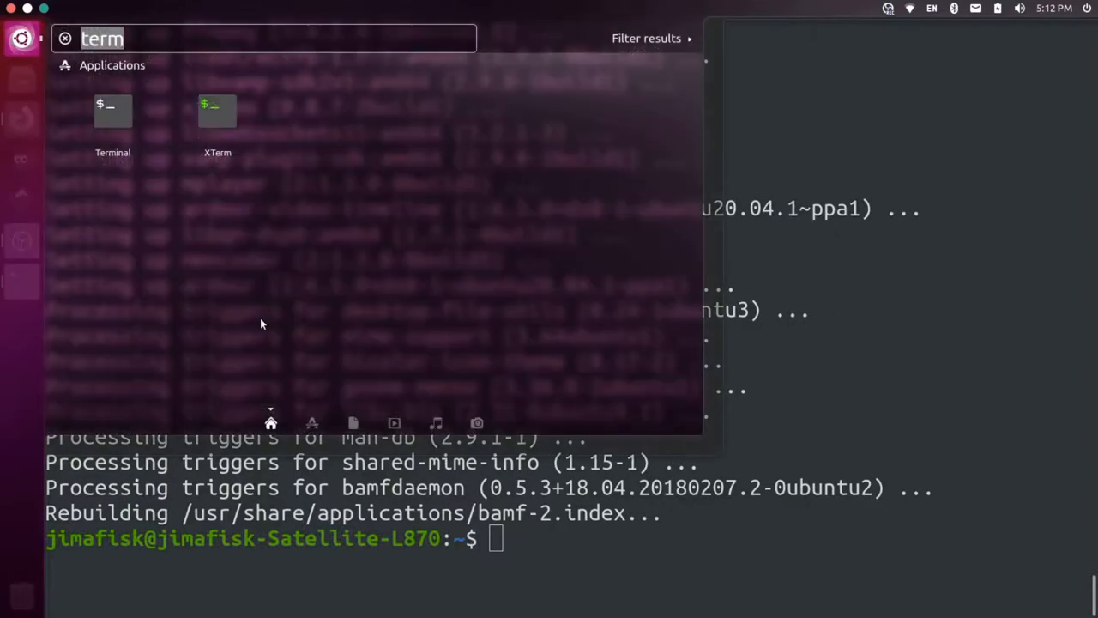
Search the Dash for 'ard' and launch Ardour.
{"action": "type", "text": "ard"}
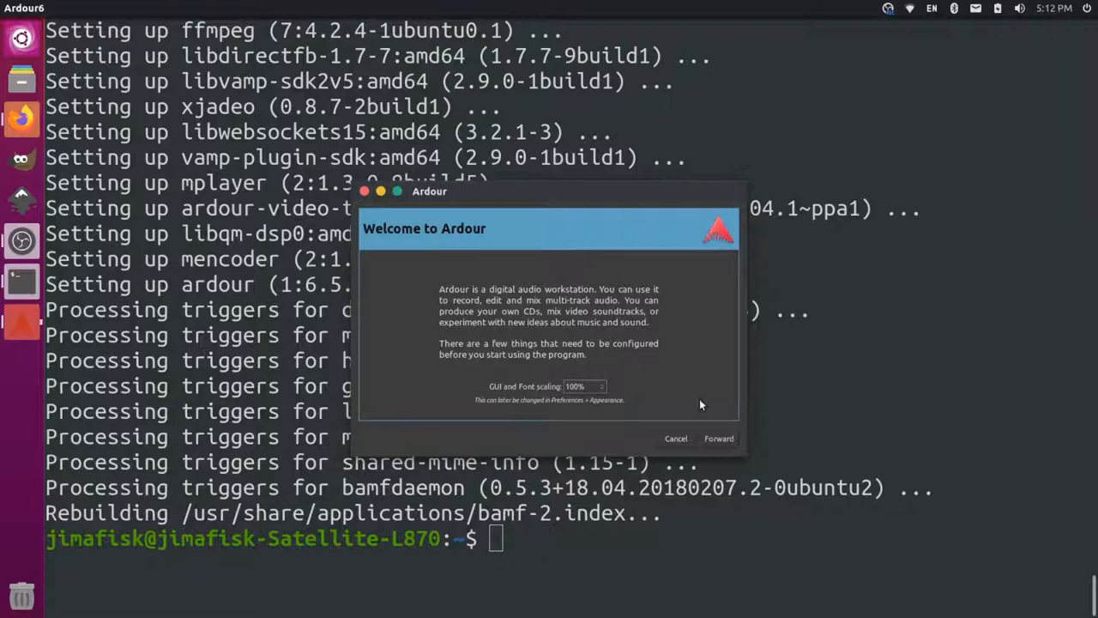
Finish first-run setup with the default session folder, external-mixer monitoring and the Master bus wired straight to outputs.
{"action": "left_click", "coordinate": [719, 439]}
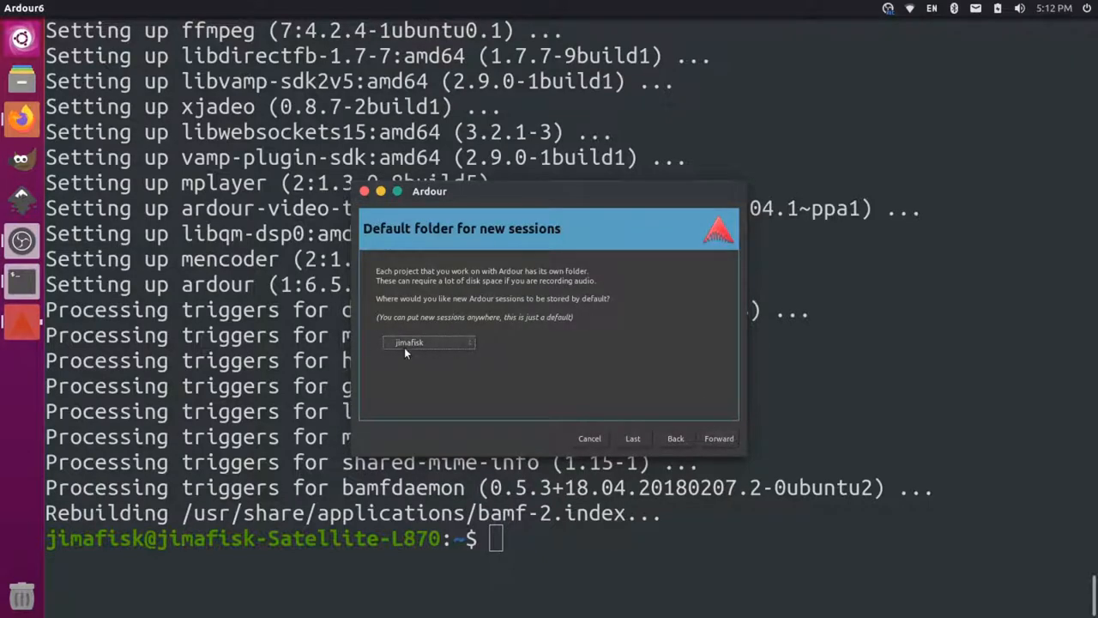
{"action": "mouse_move", "coordinate": [410, 357]}
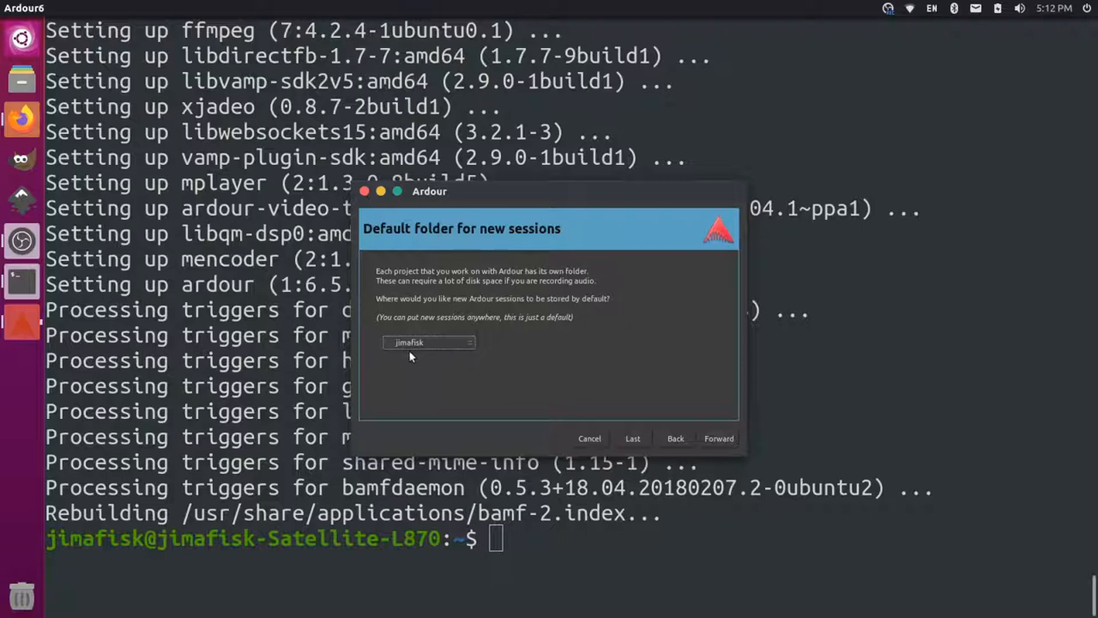
{"action": "left_click", "coordinate": [719, 439]}
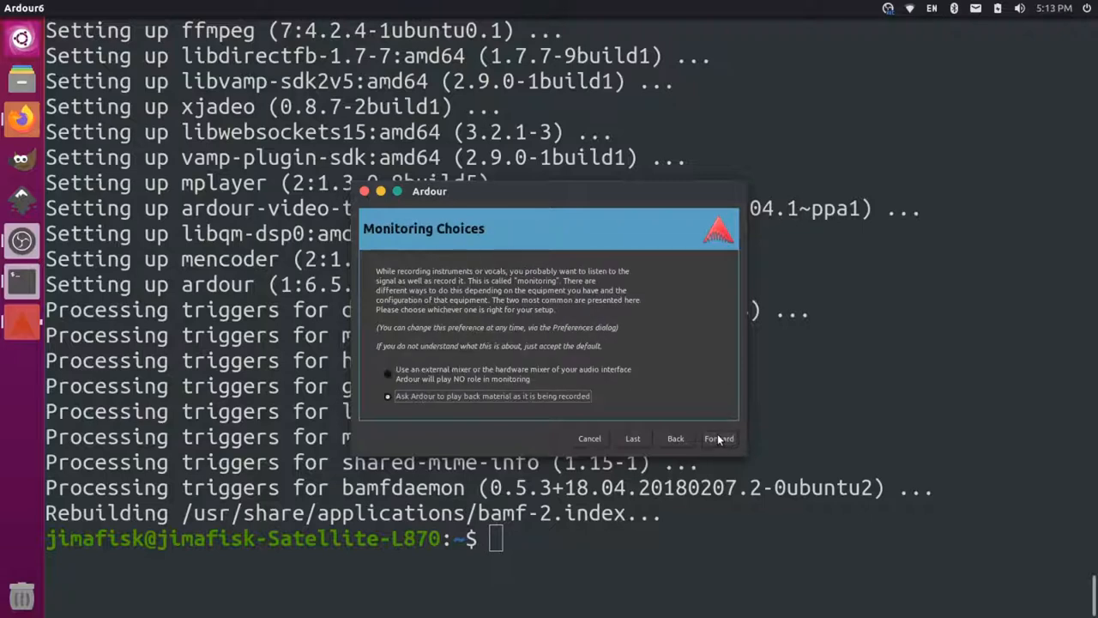
{"action": "mouse_move", "coordinate": [694, 391]}
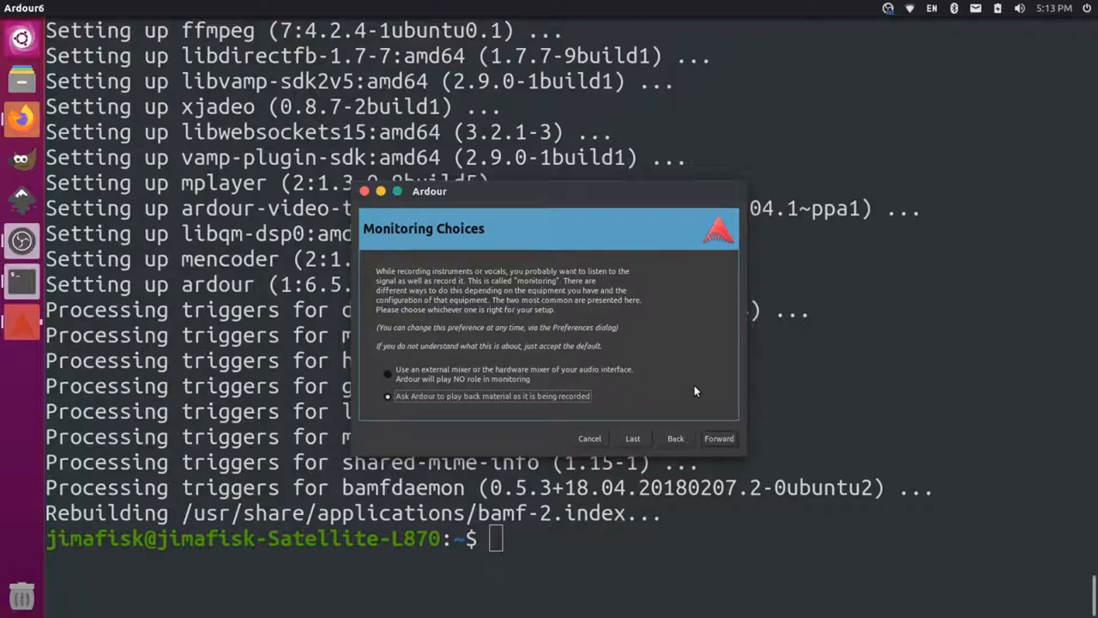
{"action": "mouse_move", "coordinate": [553, 226]}
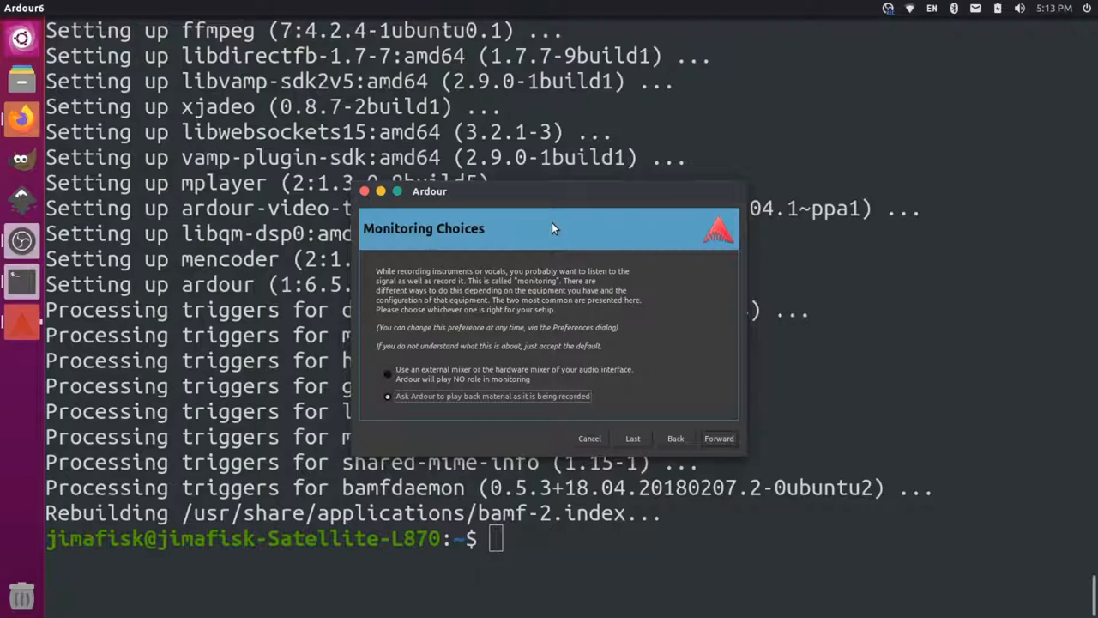
{"action": "mouse_move", "coordinate": [550, 228]}
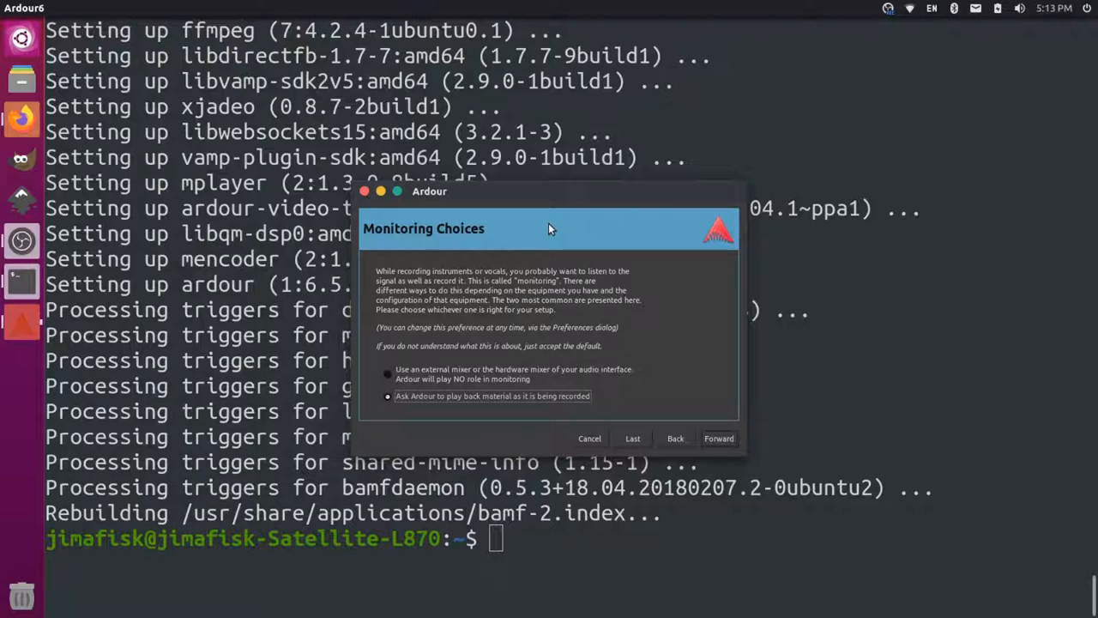
{"action": "left_click", "coordinate": [387, 372]}
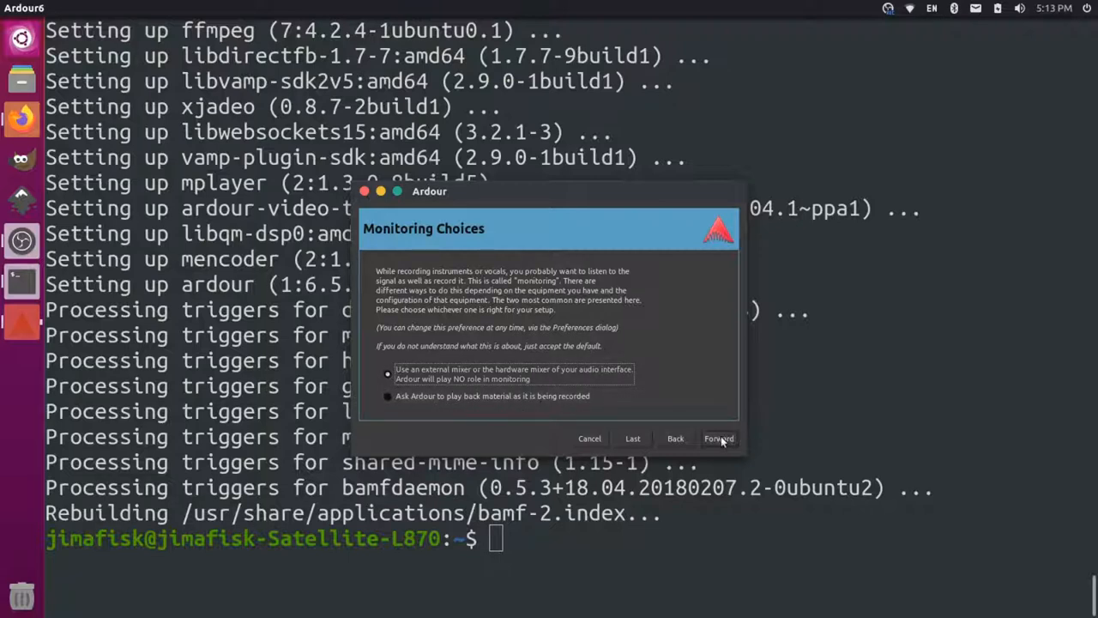
{"action": "left_click", "coordinate": [719, 440]}
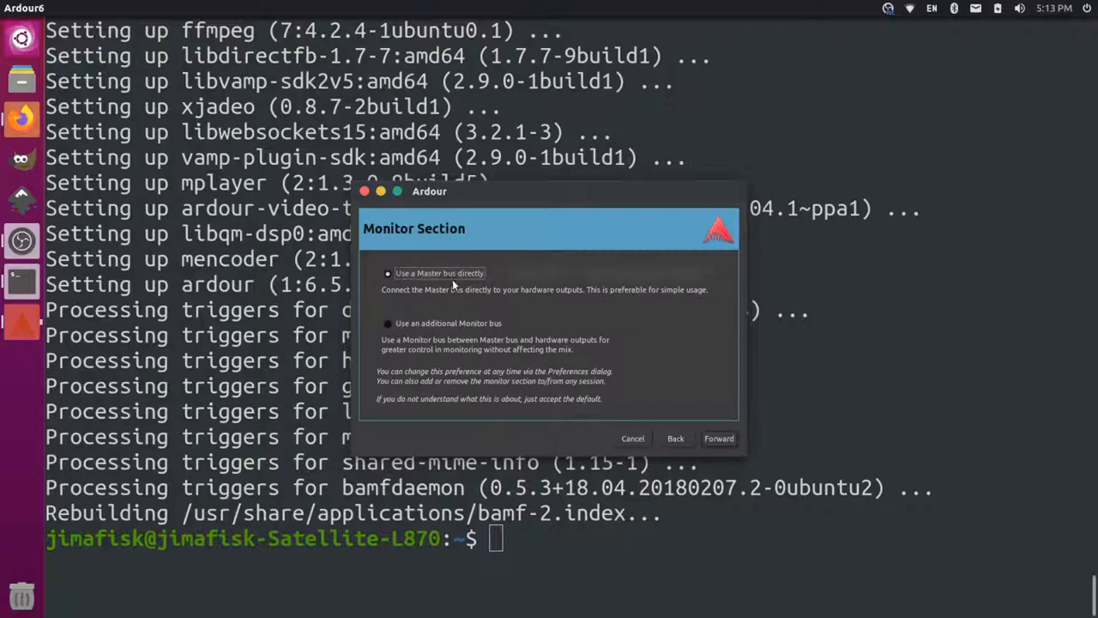
{"action": "left_click", "coordinate": [717, 439]}
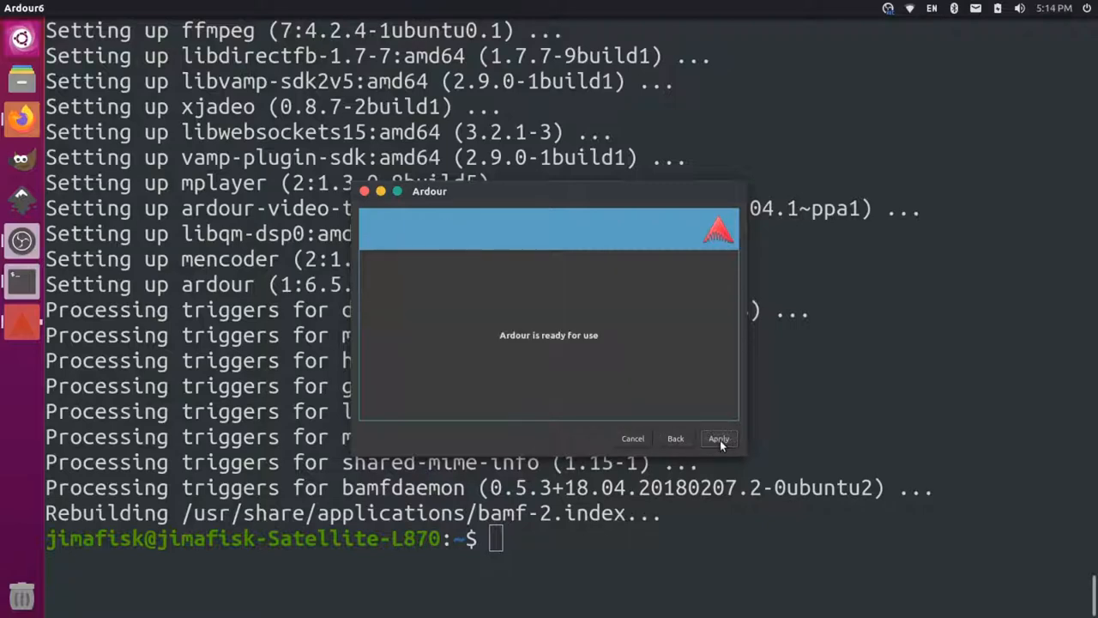
{"action": "left_click", "coordinate": [717, 439]}
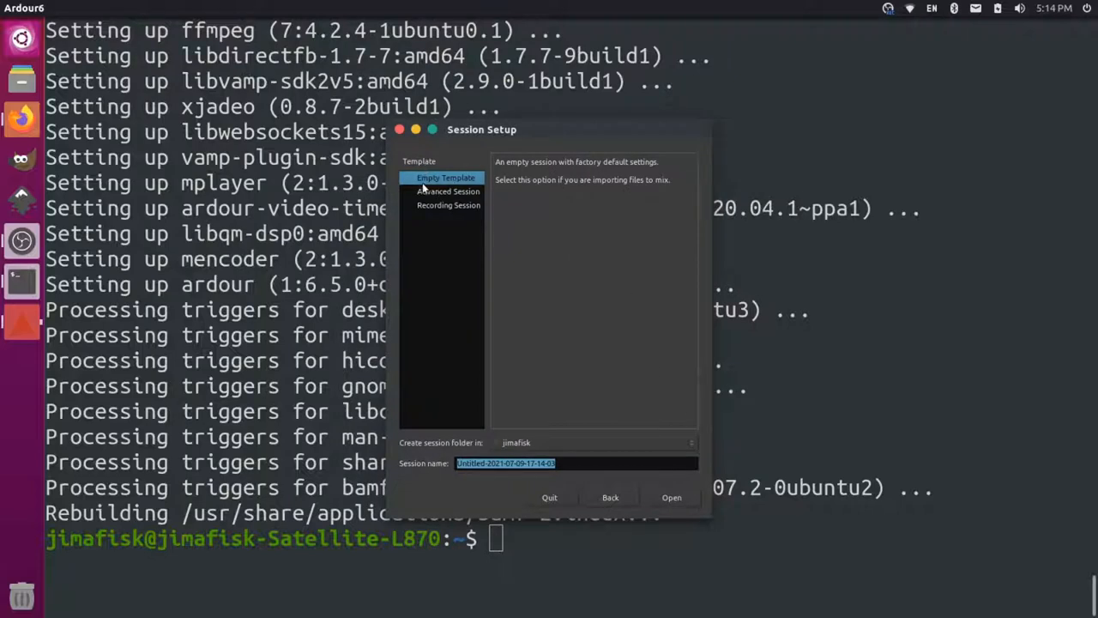
{"action": "mouse_move", "coordinate": [437, 479]}
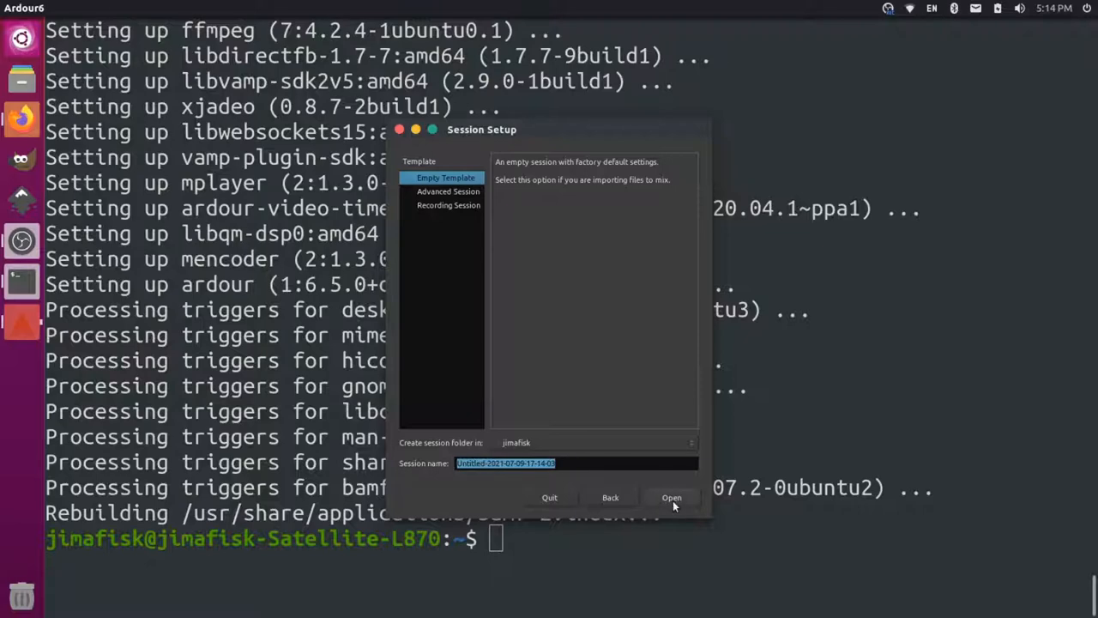
Create the new session from the Empty Template with its default name.
{"action": "left_click", "coordinate": [673, 497]}
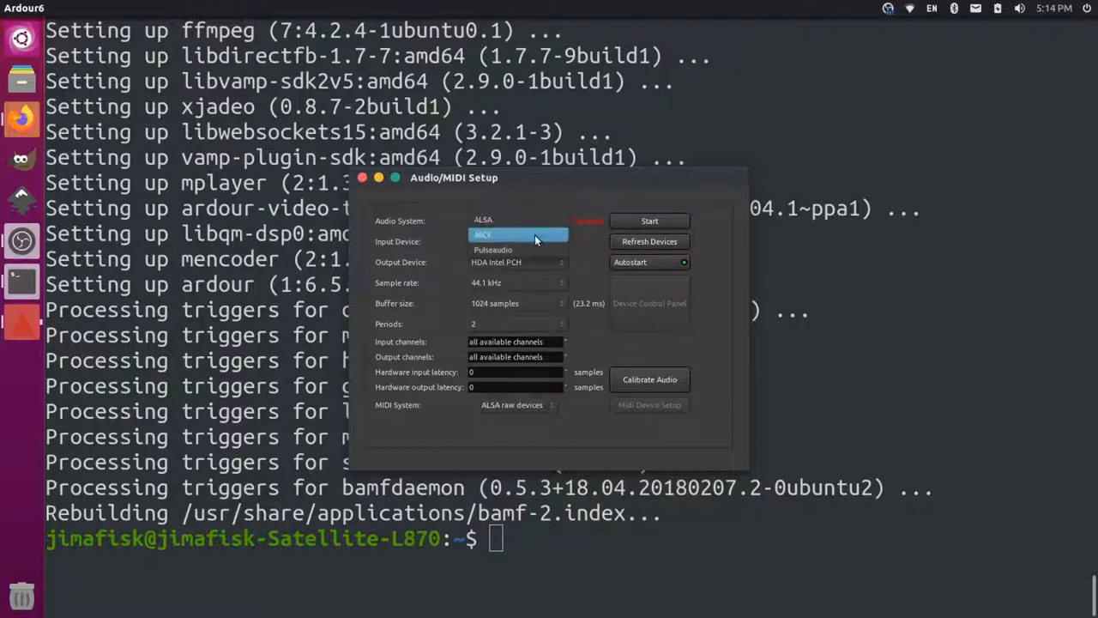
Set the audio system to ALSA (after trying PulseAudio) and start the audio engine.
{"action": "left_click", "coordinate": [491, 219]}
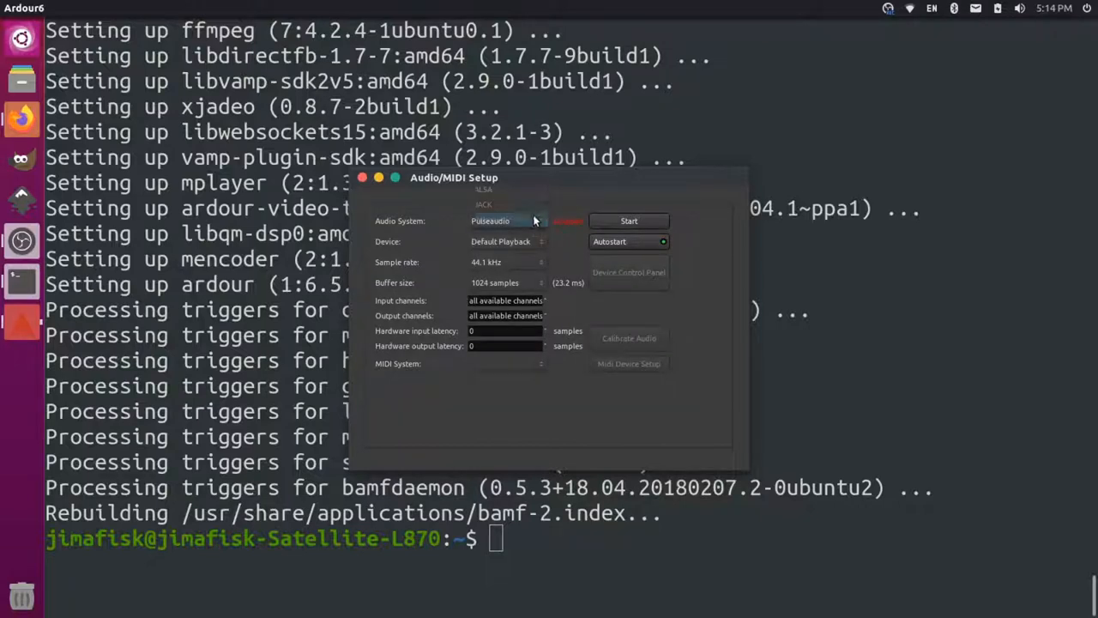
{"action": "left_click", "coordinate": [506, 220]}
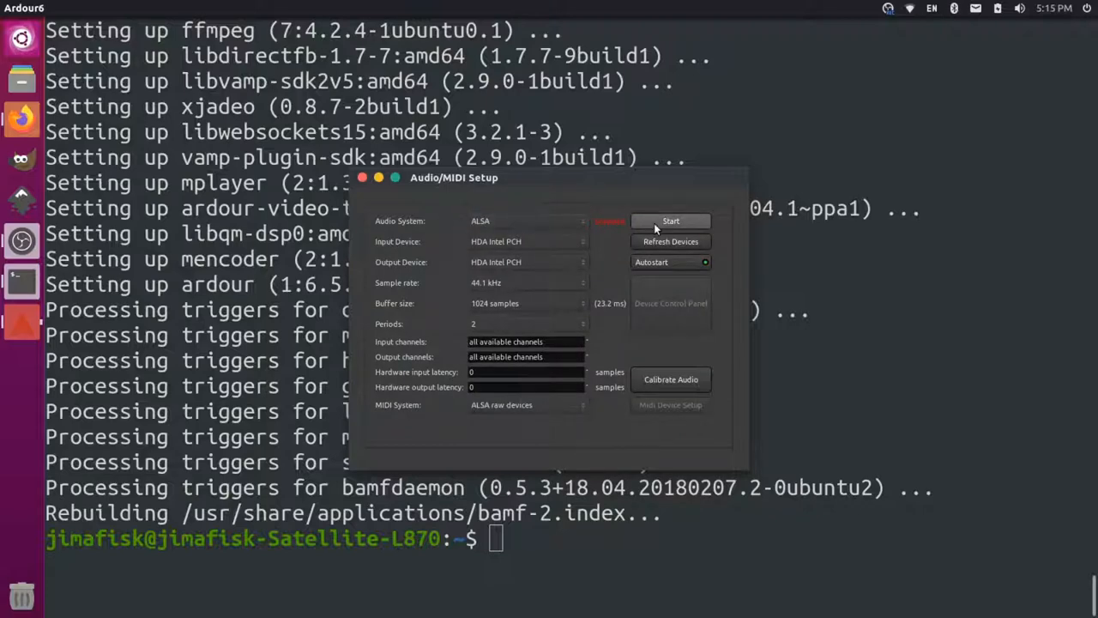
{"action": "left_click", "coordinate": [670, 220]}
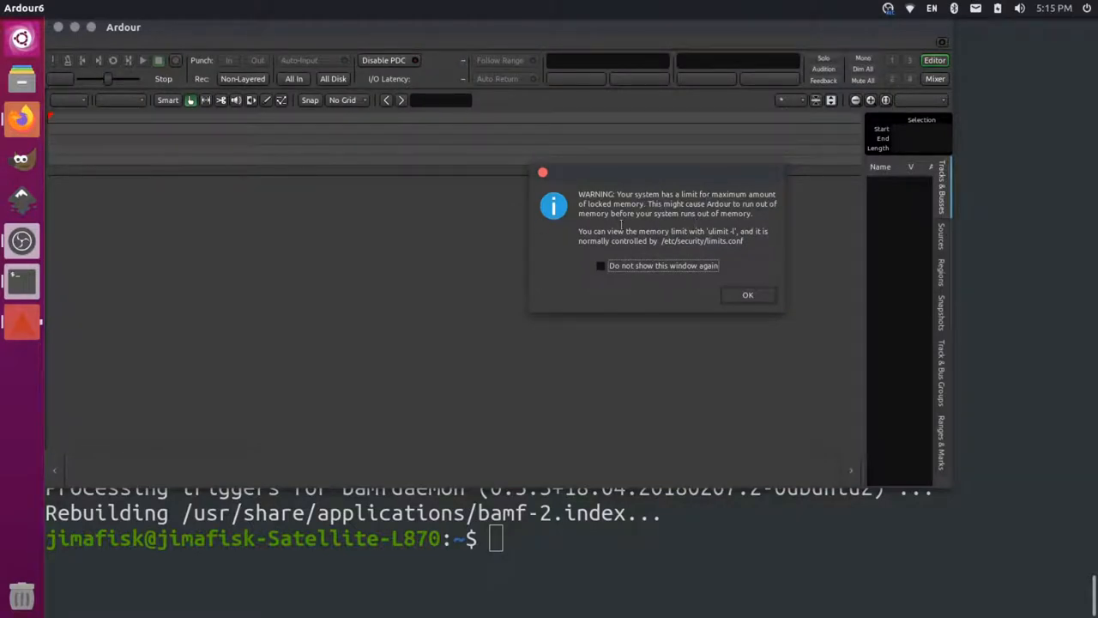
Dismiss the locked-memory warning and the 'create tracks before recording' message.
{"action": "left_click", "coordinate": [748, 295]}
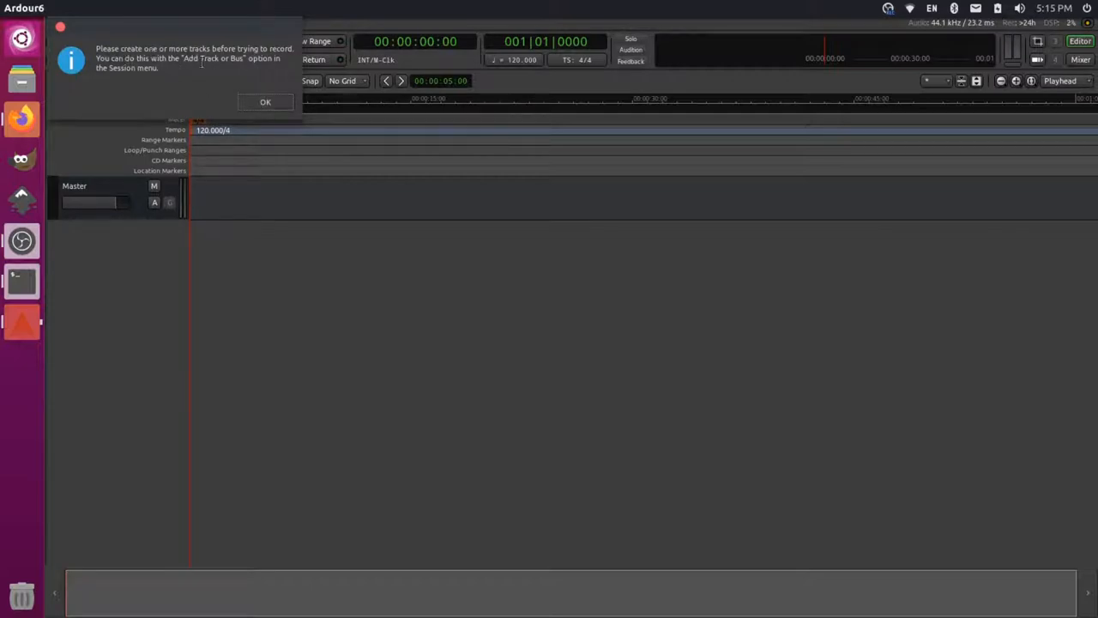
{"action": "left_click", "coordinate": [264, 101]}
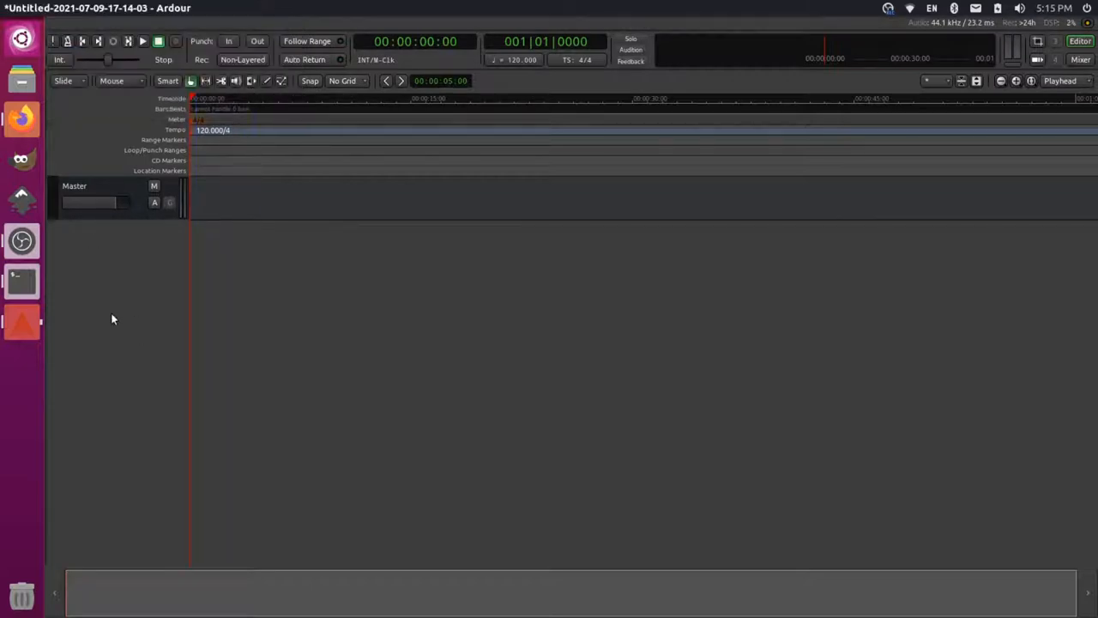
{"action": "mouse_move", "coordinate": [102, 230]}
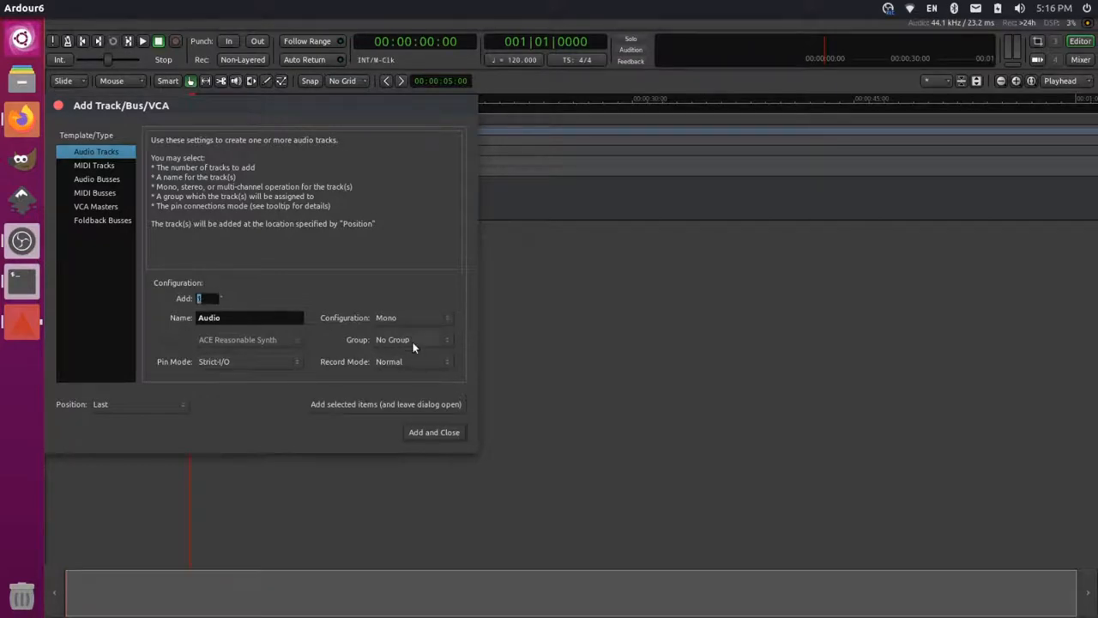
{"action": "mouse_move", "coordinate": [435, 438]}
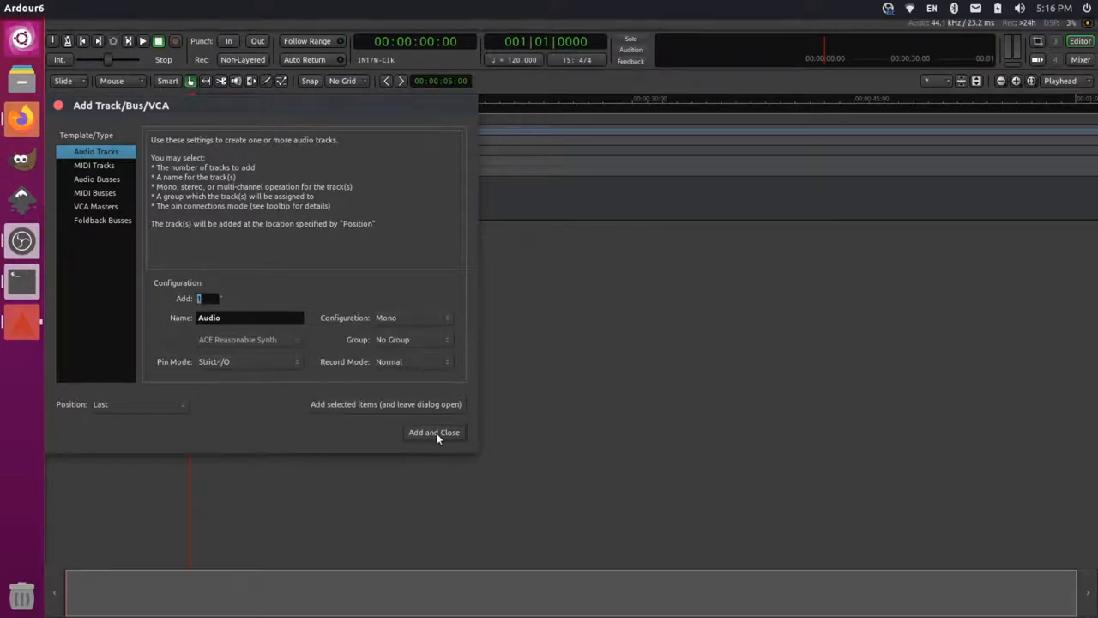
Add a mono audio track named Audio to the session.
{"action": "left_click", "coordinate": [434, 432]}
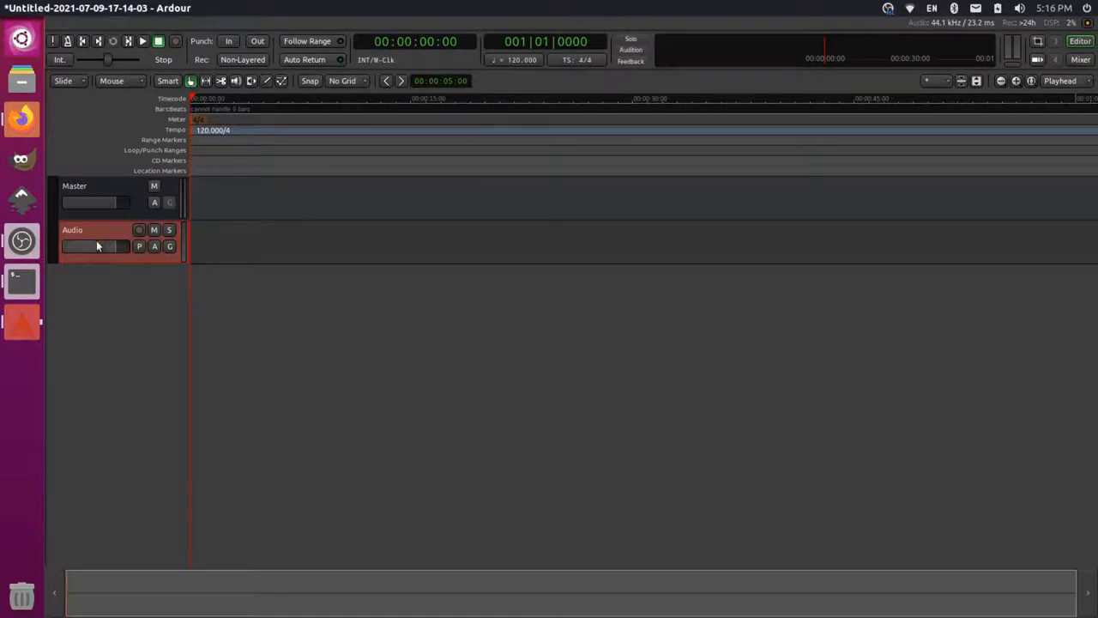
Record about eleven seconds of claps onto the armed Audio track, creating region Audio-1.1, then stop.
{"action": "left_click", "coordinate": [139, 230]}
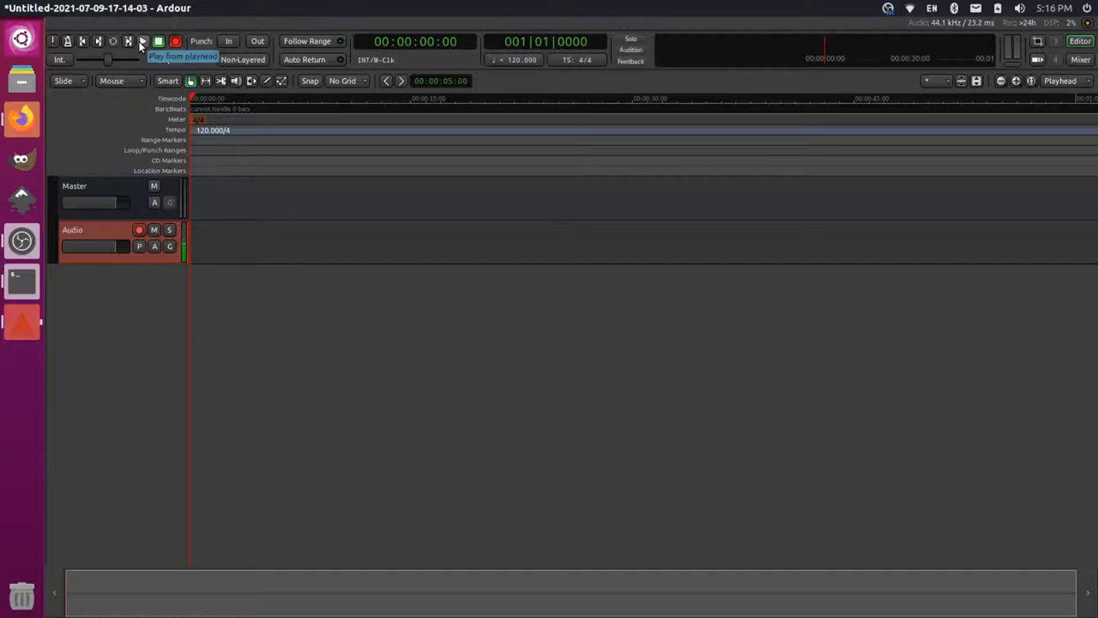
{"action": "left_click", "coordinate": [144, 41]}
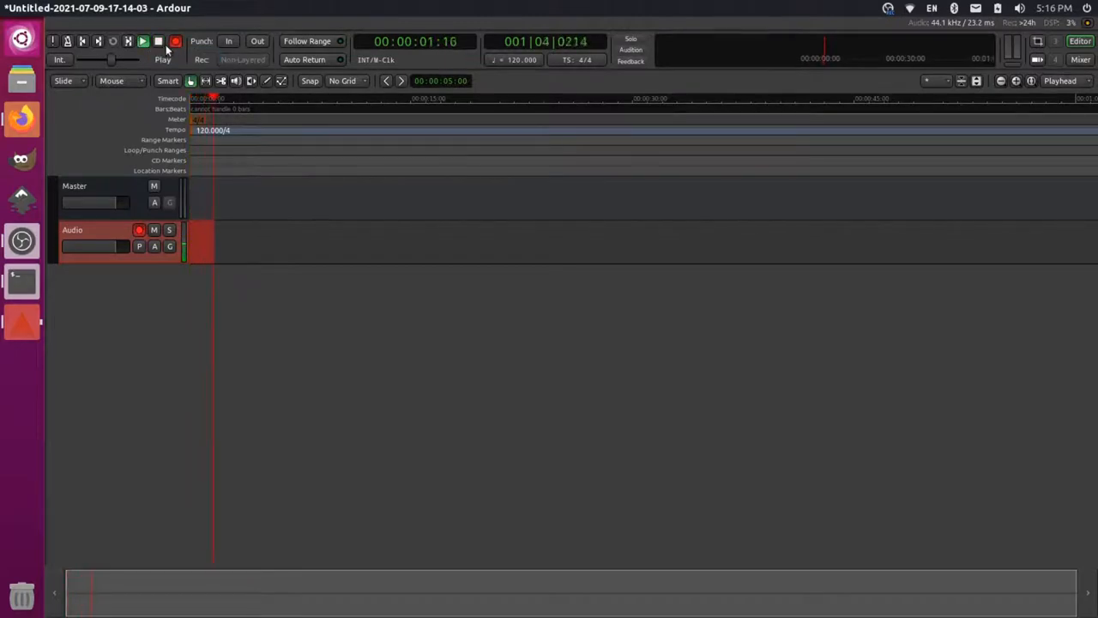
{"action": "left_click", "coordinate": [175, 41]}
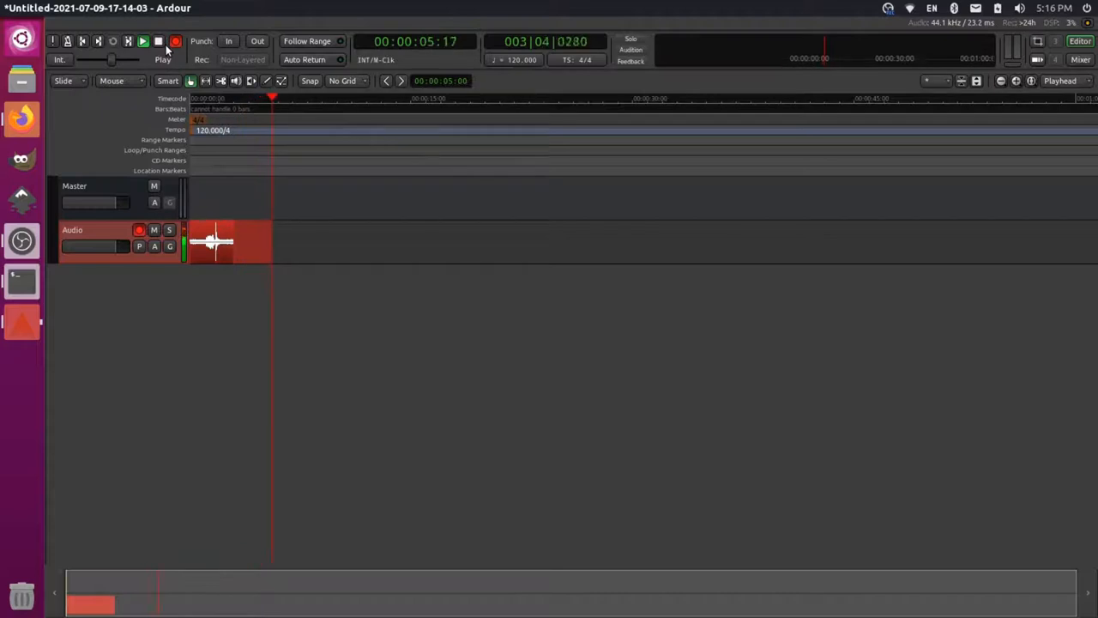
{"action": "left_click", "coordinate": [158, 42]}
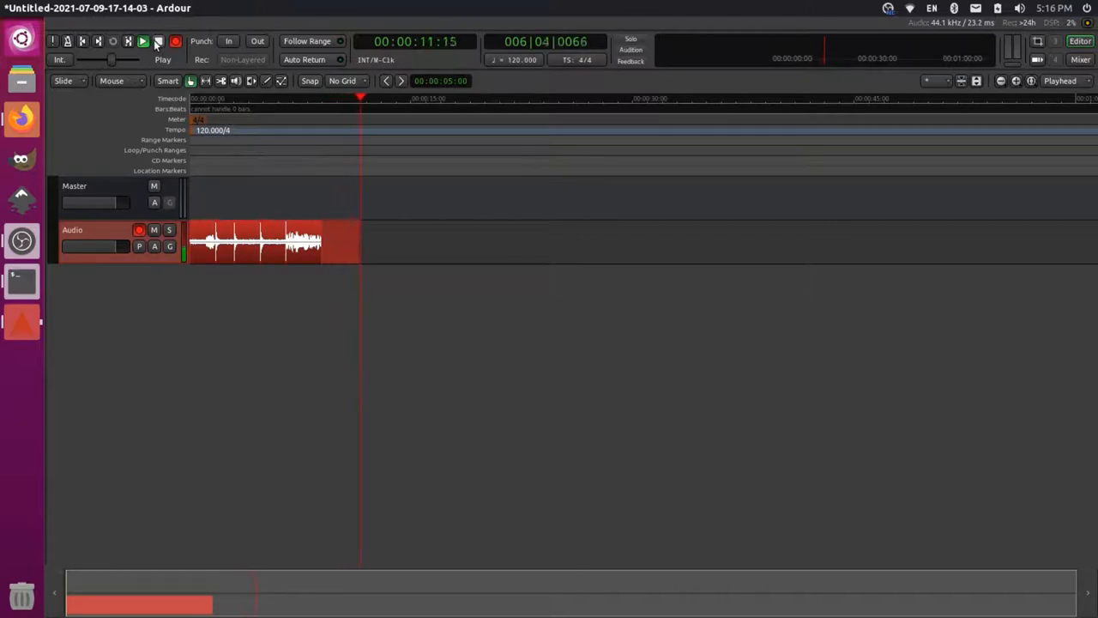
{"action": "left_click", "coordinate": [158, 42]}
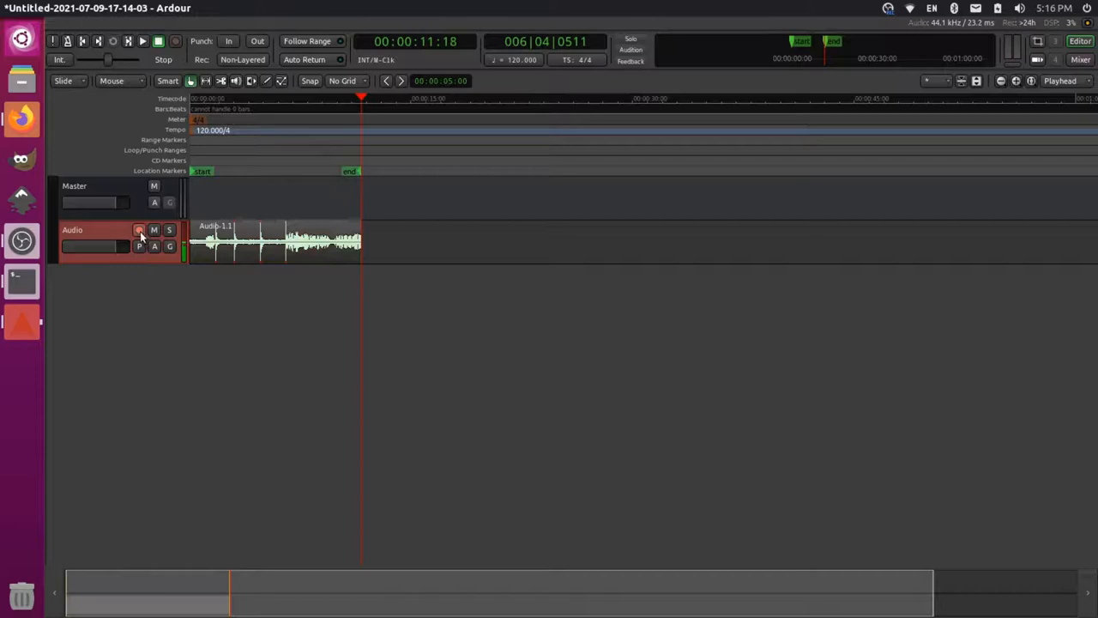
Disarm the Audio track, move the playhead to the clip start and play back the recorded claps.
{"action": "left_click", "coordinate": [139, 230]}
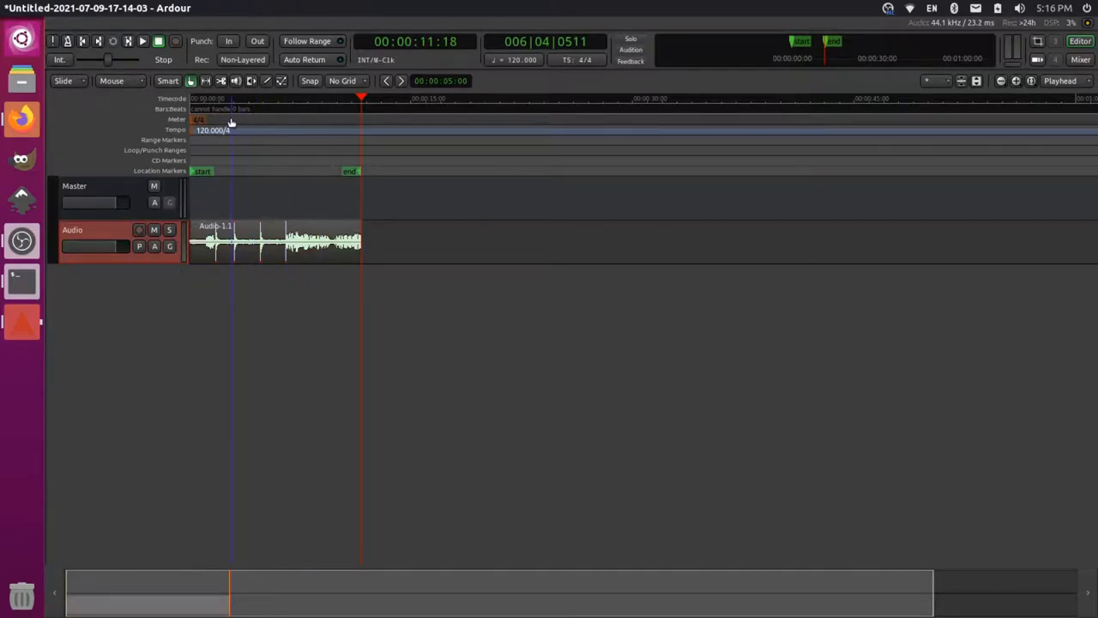
{"action": "left_click", "coordinate": [230, 98]}
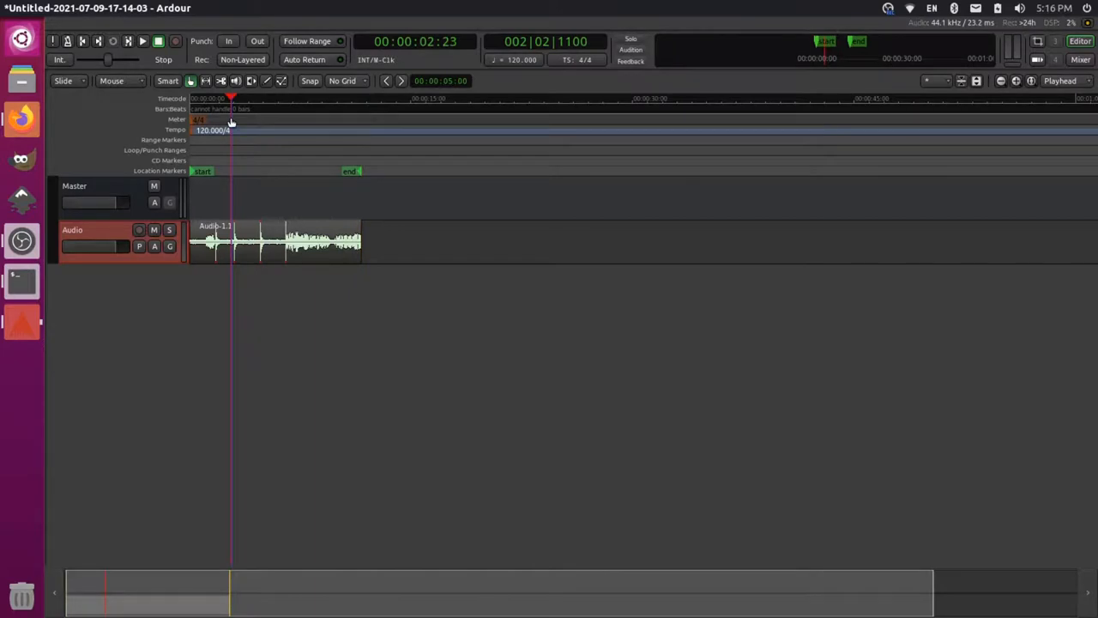
{"action": "left_click", "coordinate": [143, 41]}
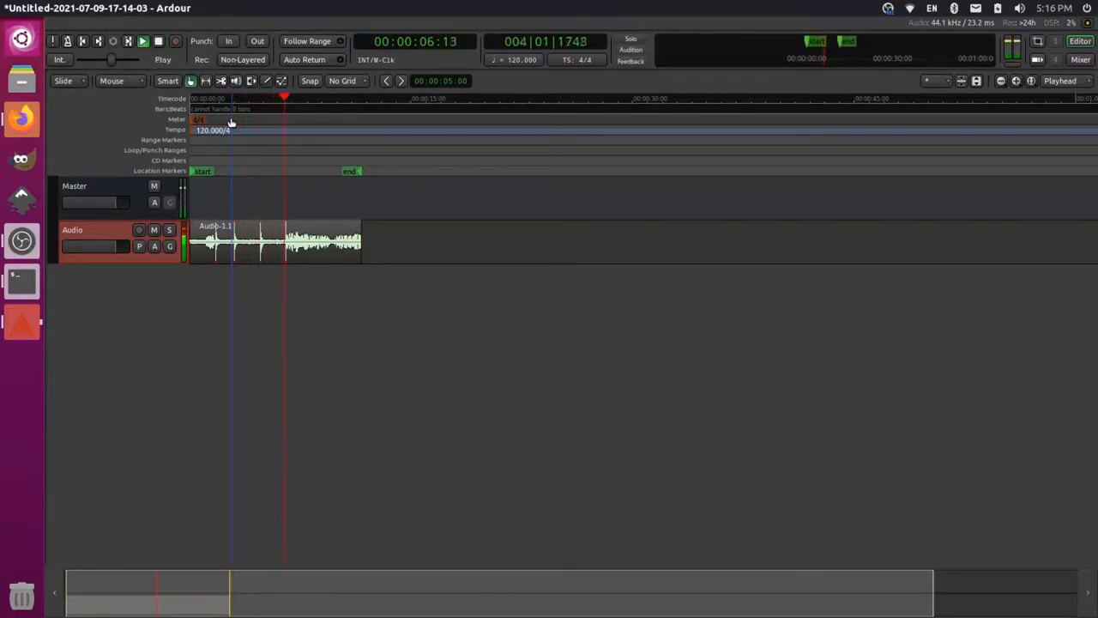
{"action": "left_click", "coordinate": [161, 42]}
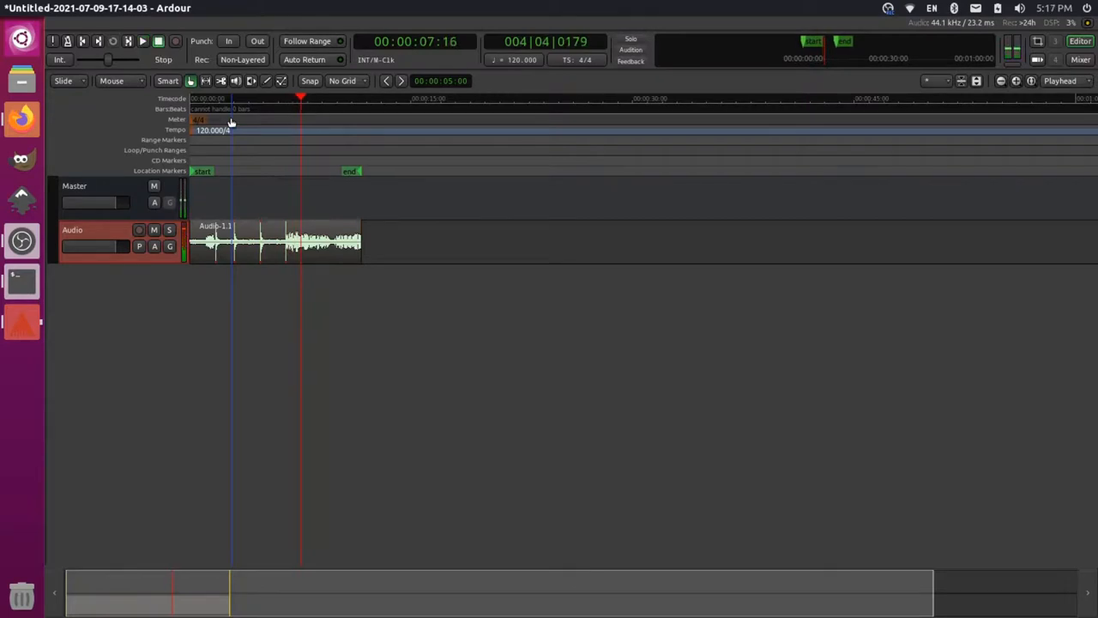